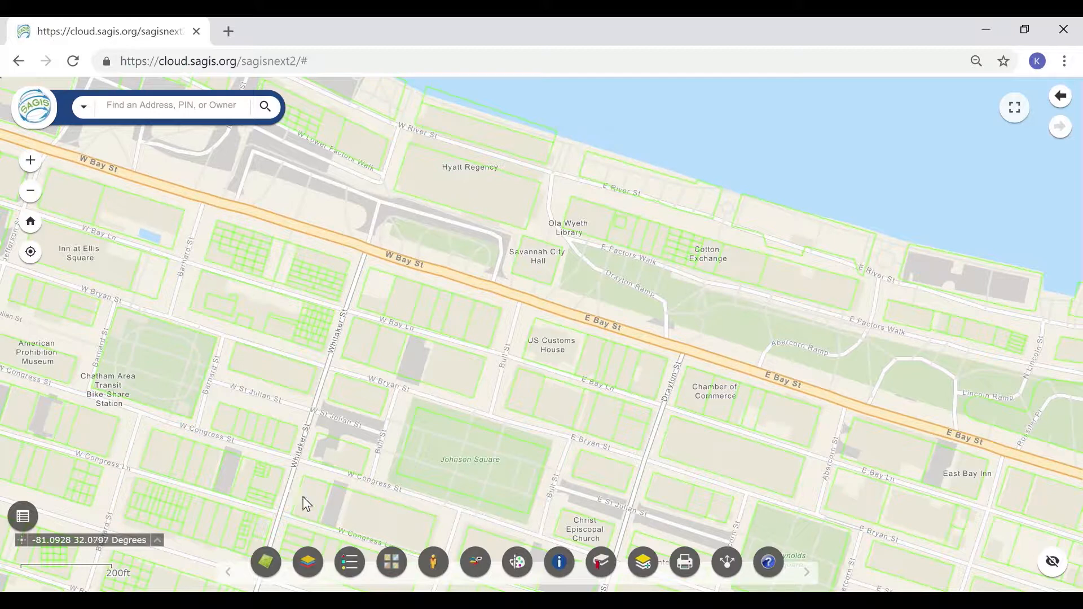
Launch the Property Search tool from the bottom toolbar, showing the Address Search form
left_click(264, 561)
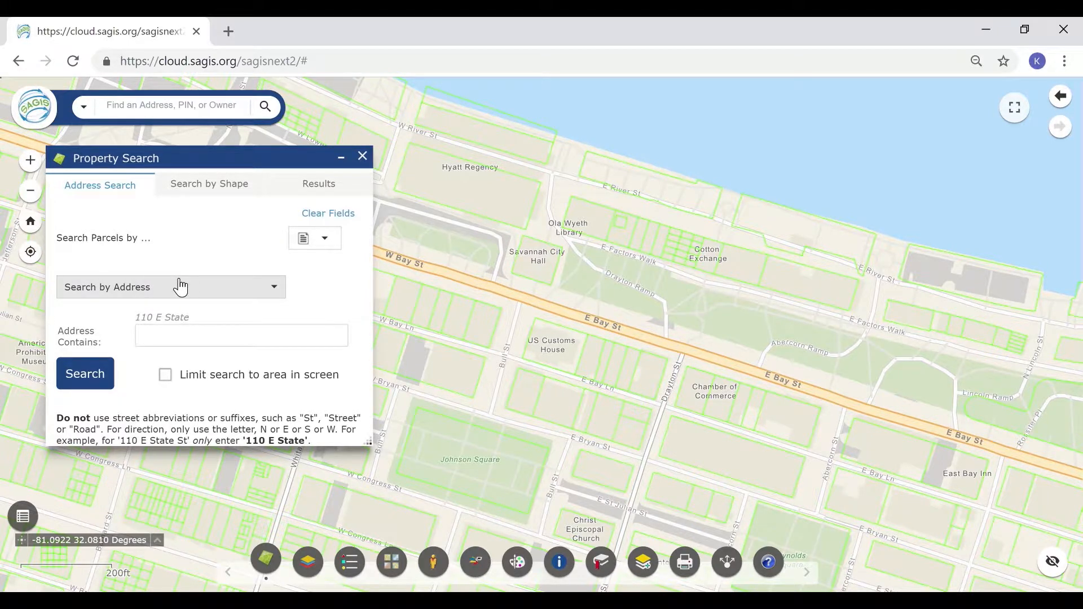
Search the address 110 E State St from the suggestions and zoom to its parcel details
left_click(170, 287)
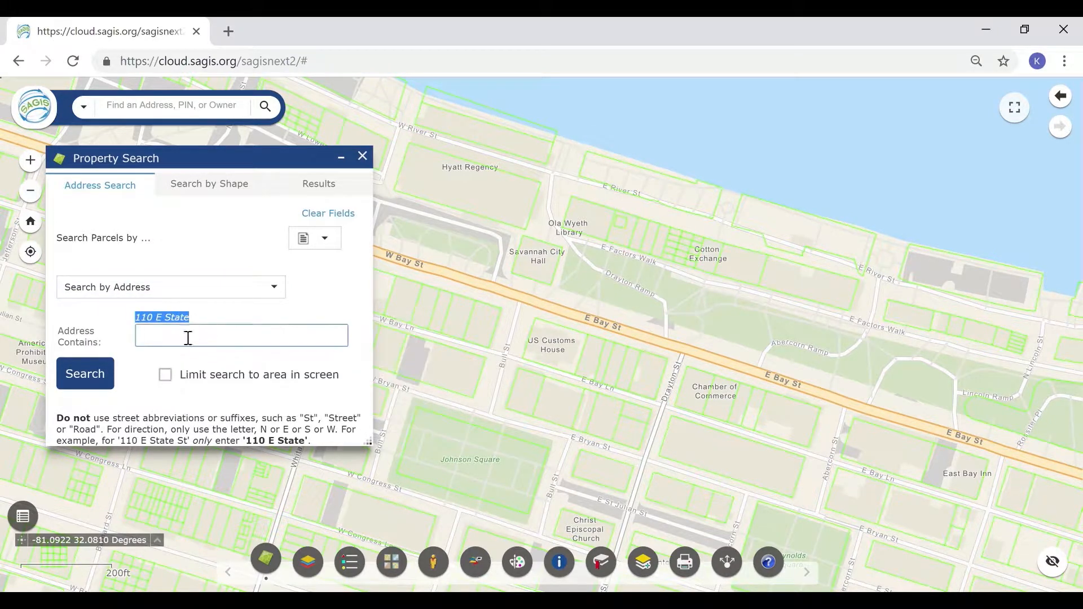
left_click(240, 336)
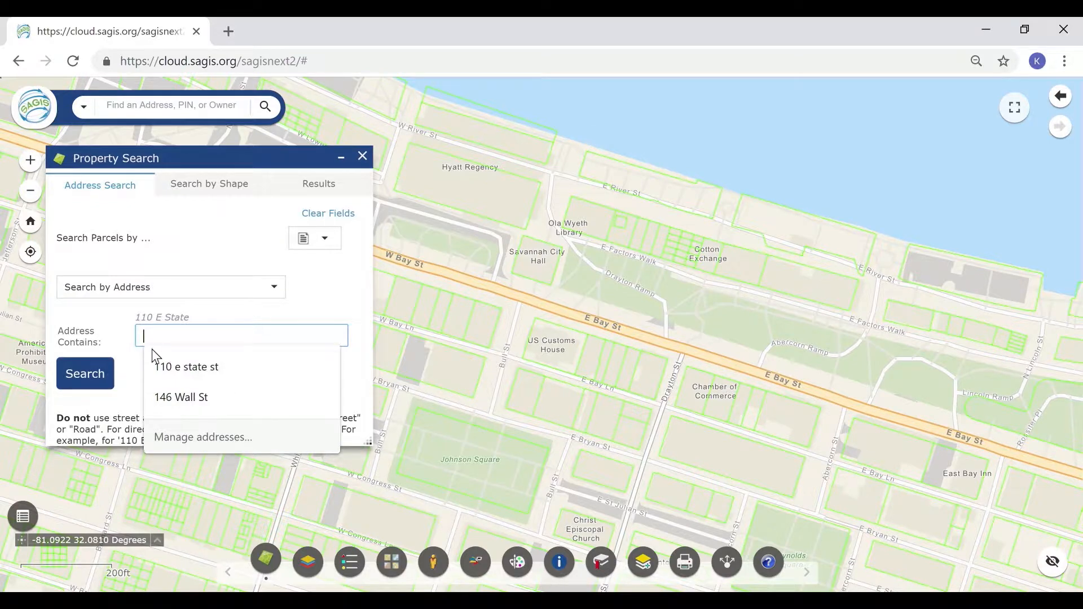
left_click(187, 367)
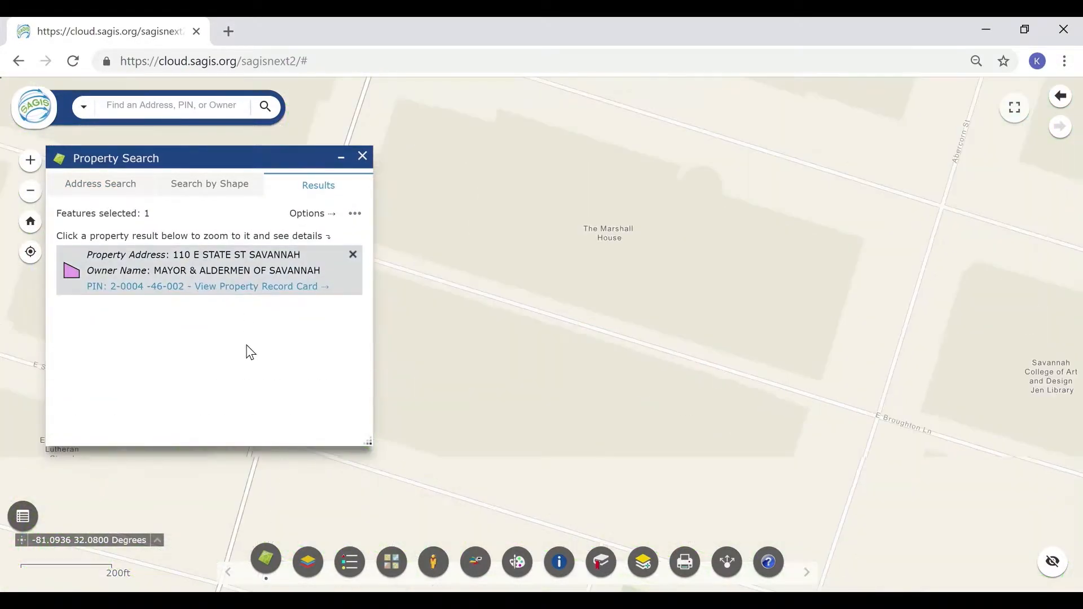
left_click(193, 269)
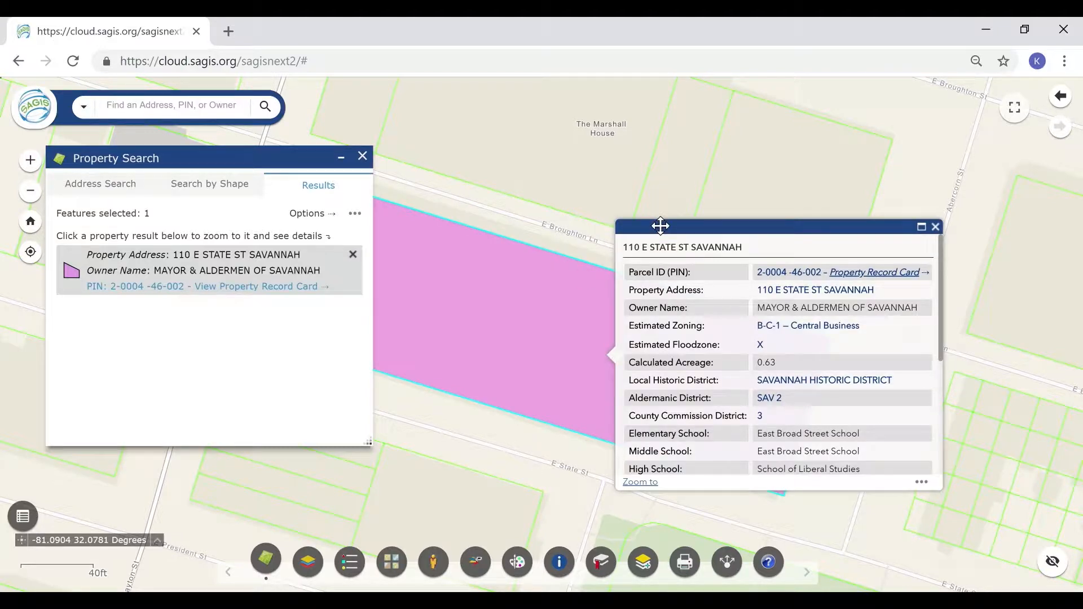
Move the details popup aside and launch the parcel's Property Record Card in a new tab
left_click_drag(660, 225, 870, 125)
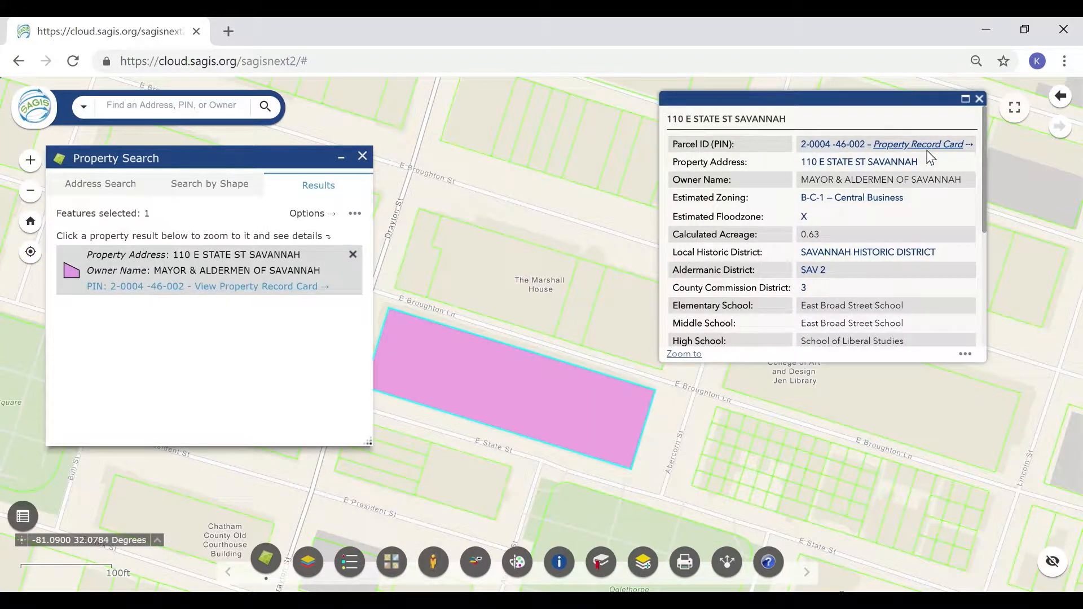
left_click(917, 144)
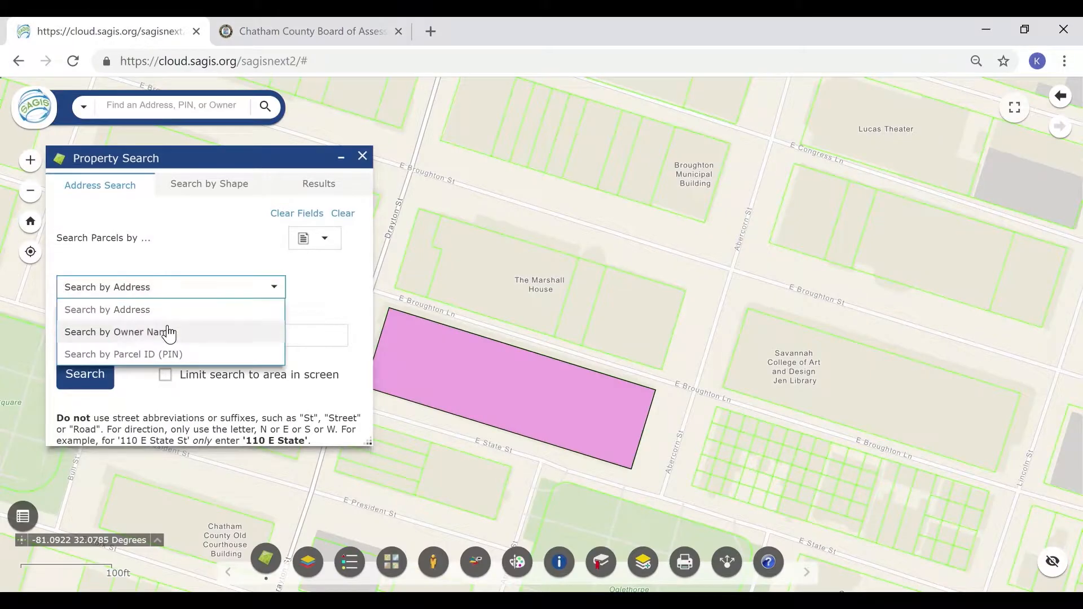
Search owner name Smith limited to the visible map area, finding 4 parcels
left_click(122, 332)
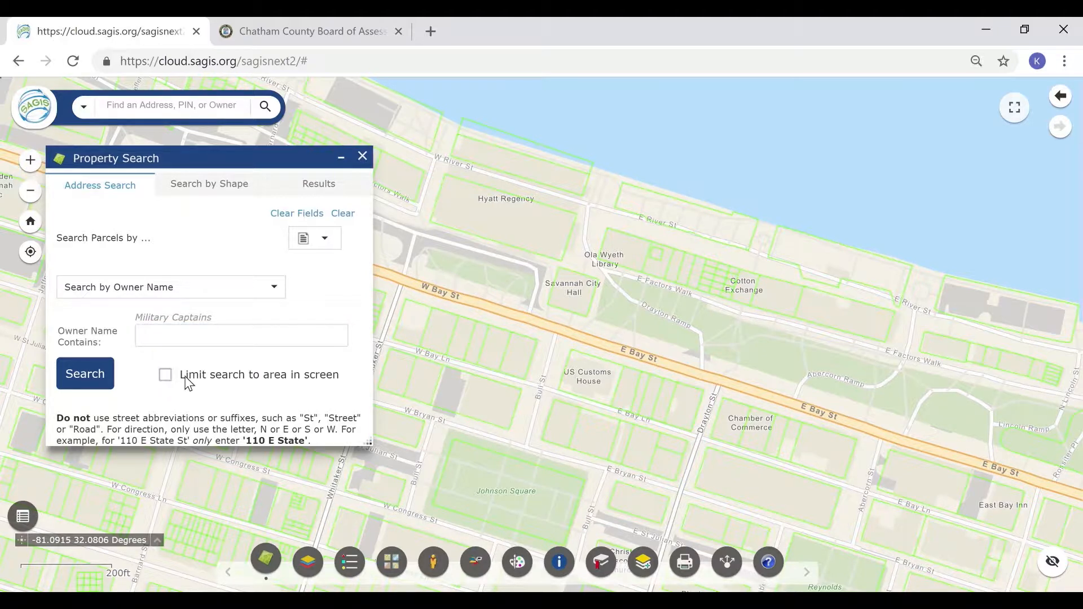
left_click(165, 375)
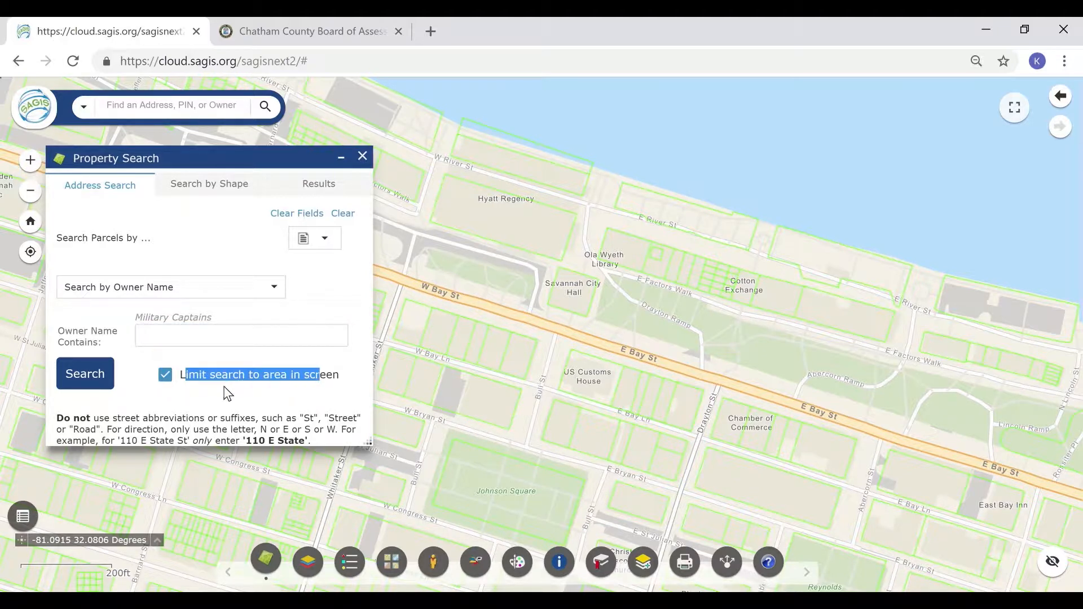
left_click(241, 335)
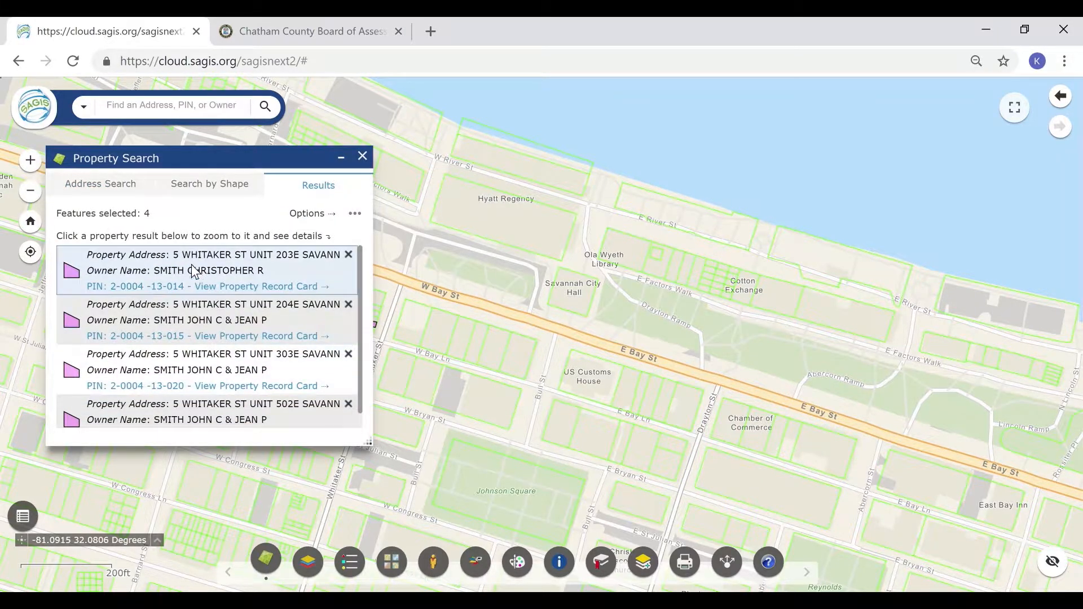
left_click(208, 270)
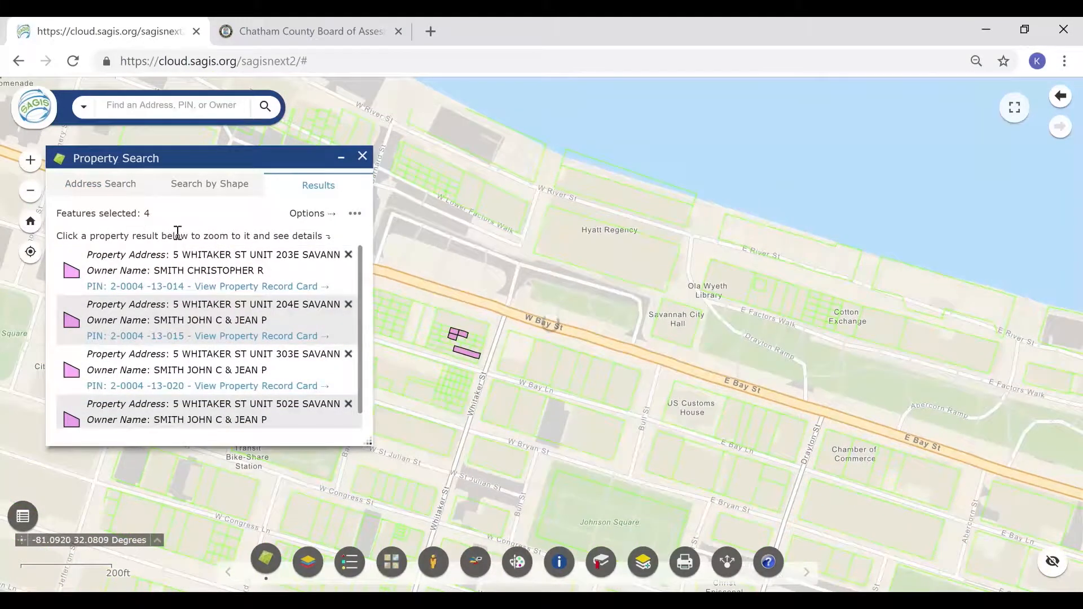
Rerun the Smith owner search without the screen-area limit, returning 1324 parcels
left_click(100, 184)
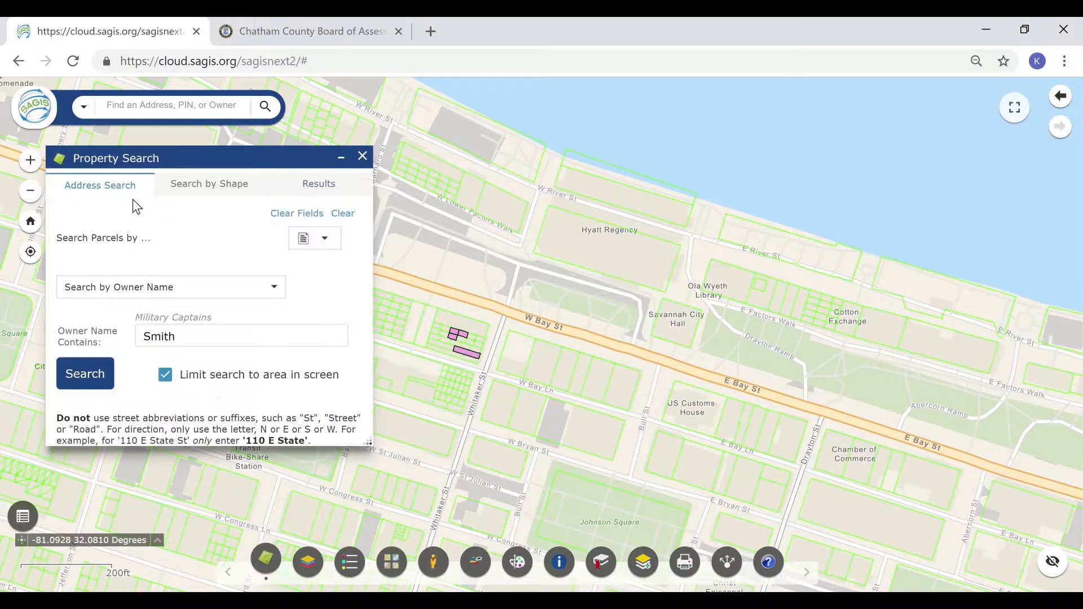
left_click(165, 375)
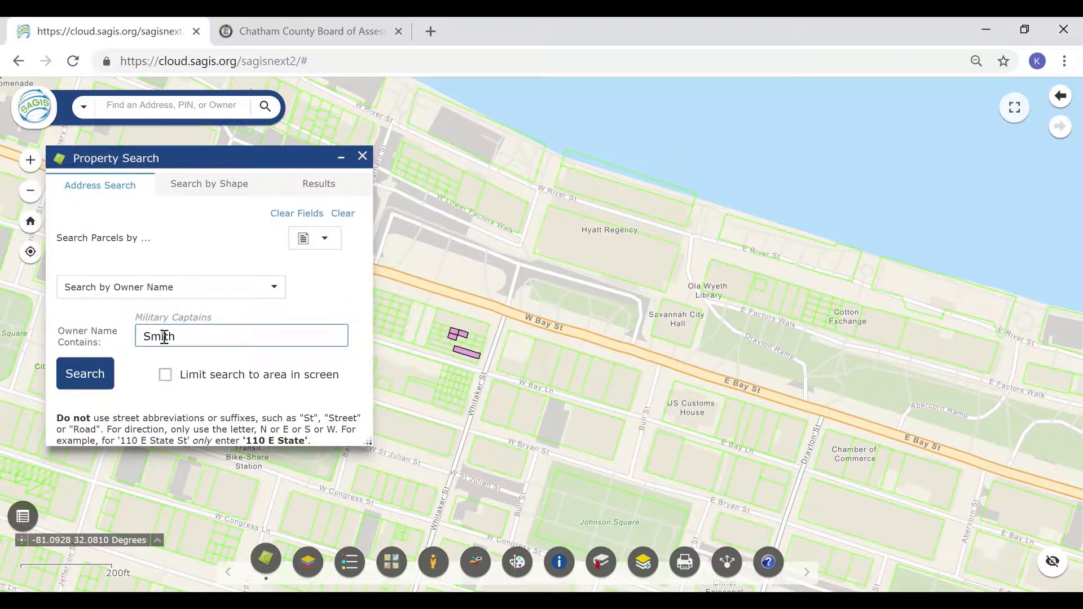
left_click(84, 373)
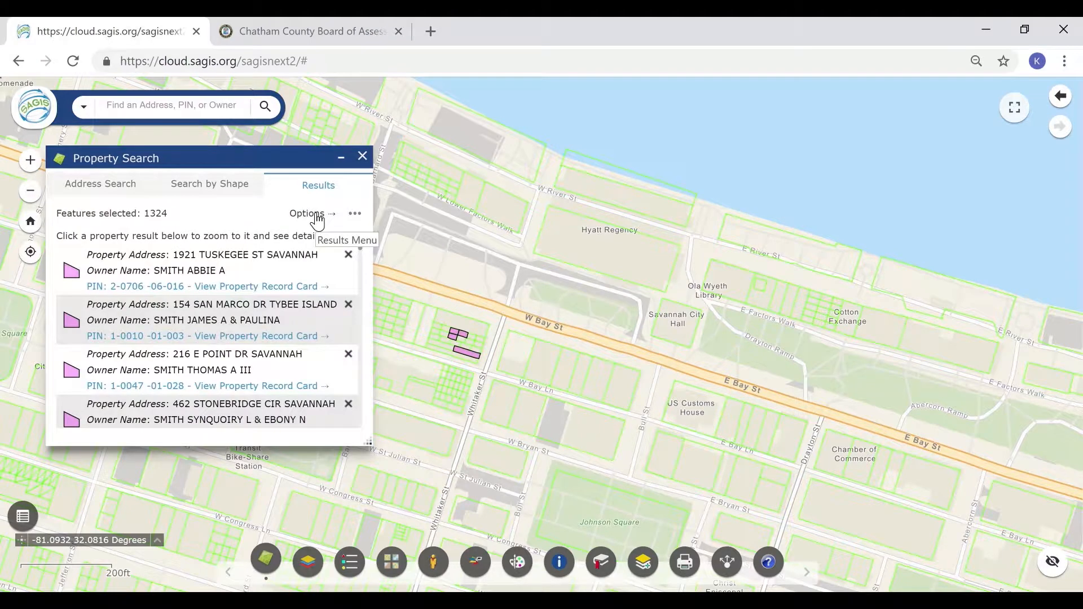
Download the 1324 Smith results as a table (CSV) file from the Results menu
left_click(308, 213)
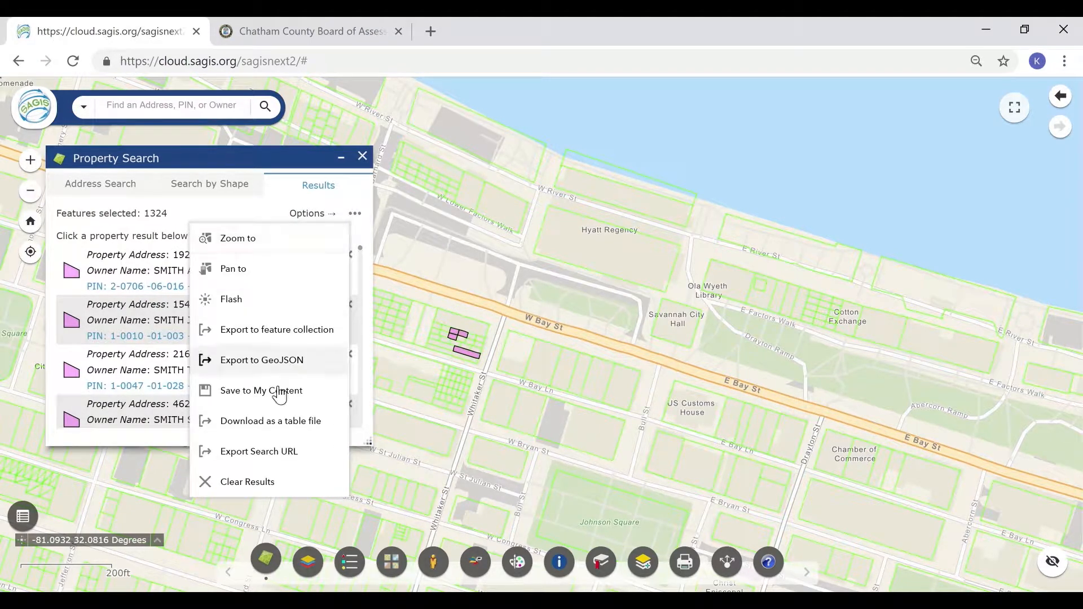
mouse_move(270, 421)
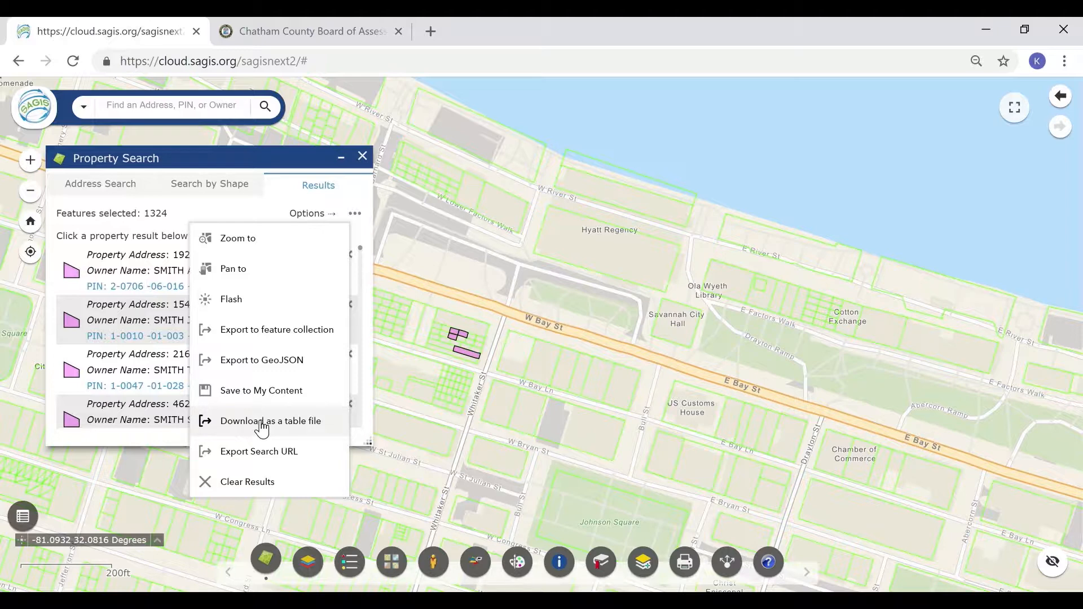
left_click(269, 421)
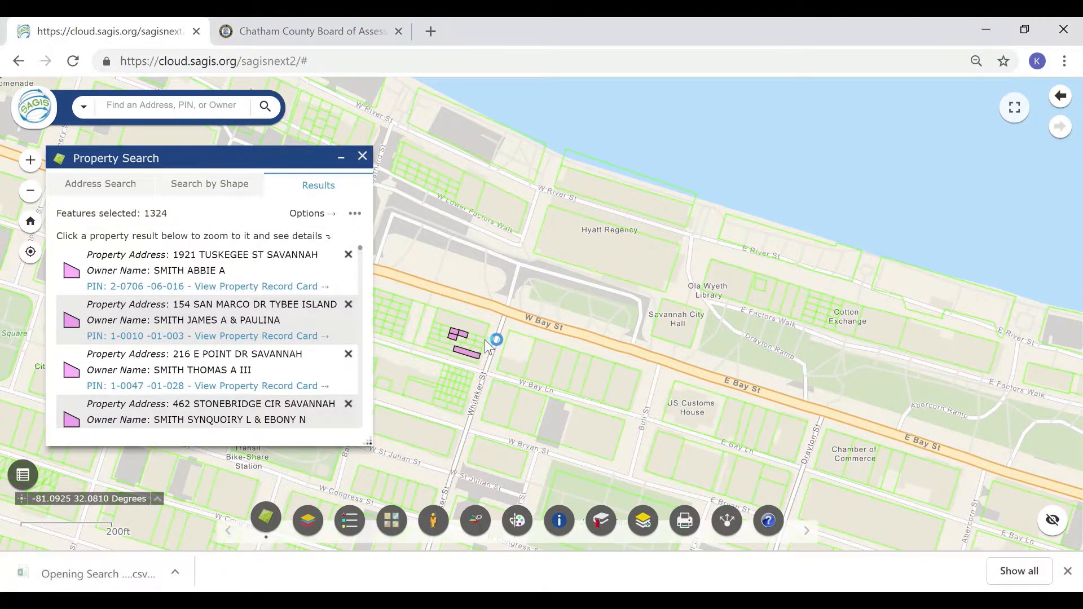
left_click(98, 573)
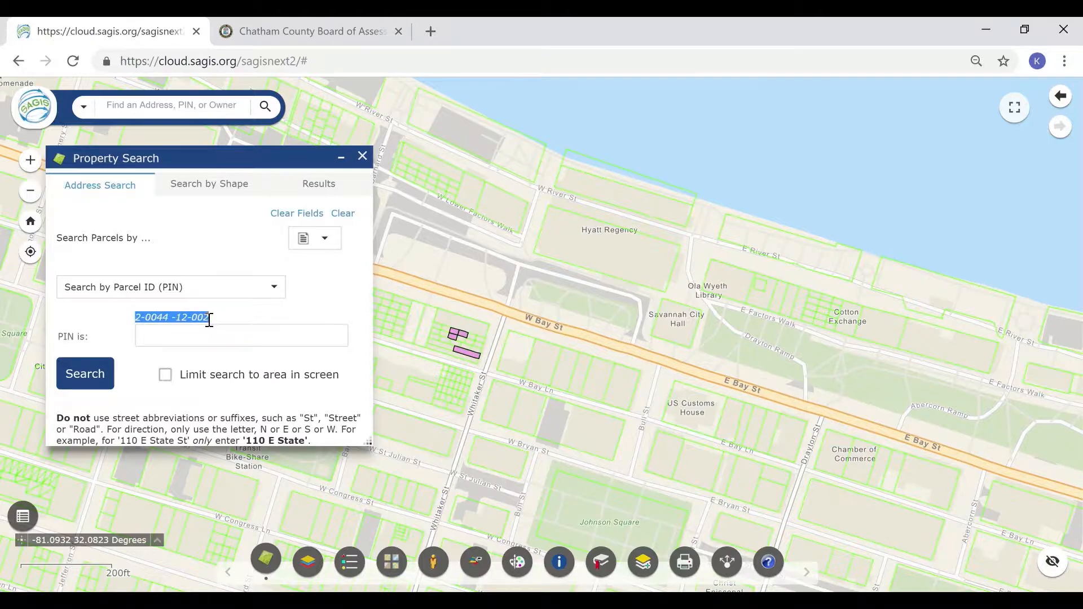
left_click(84, 373)
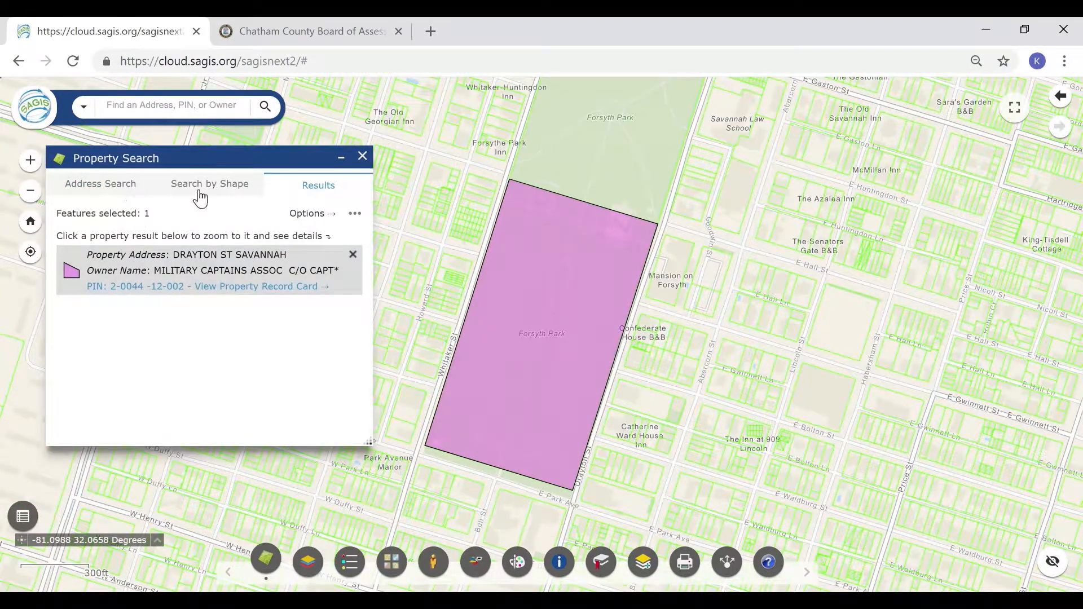
left_click(209, 184)
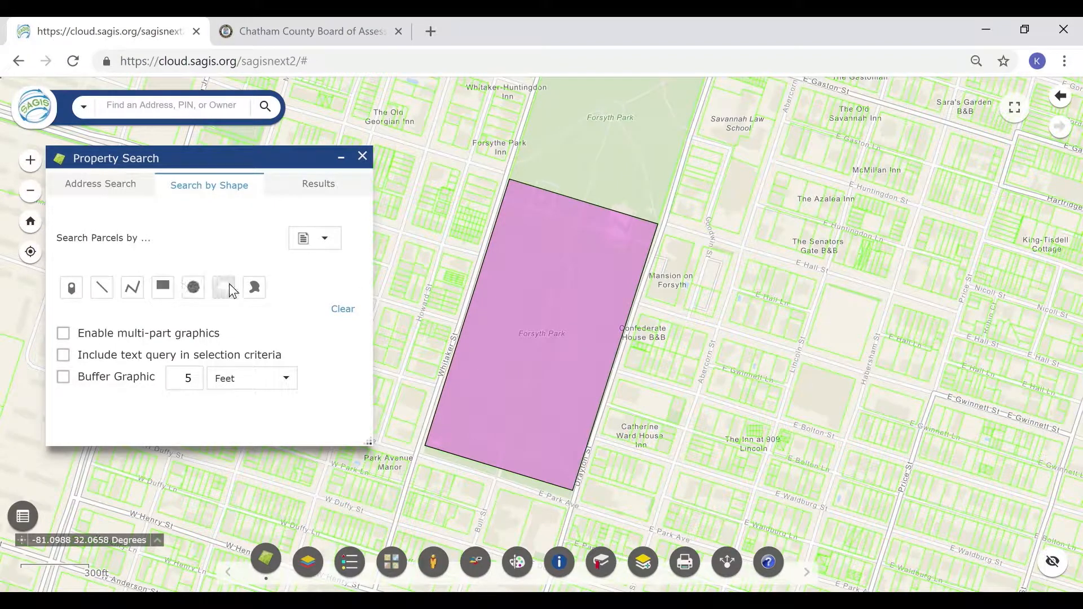
Draw an area east of Forsyth Park near E Gwinnett St, selecting the 19 parcels inside it
left_click(254, 288)
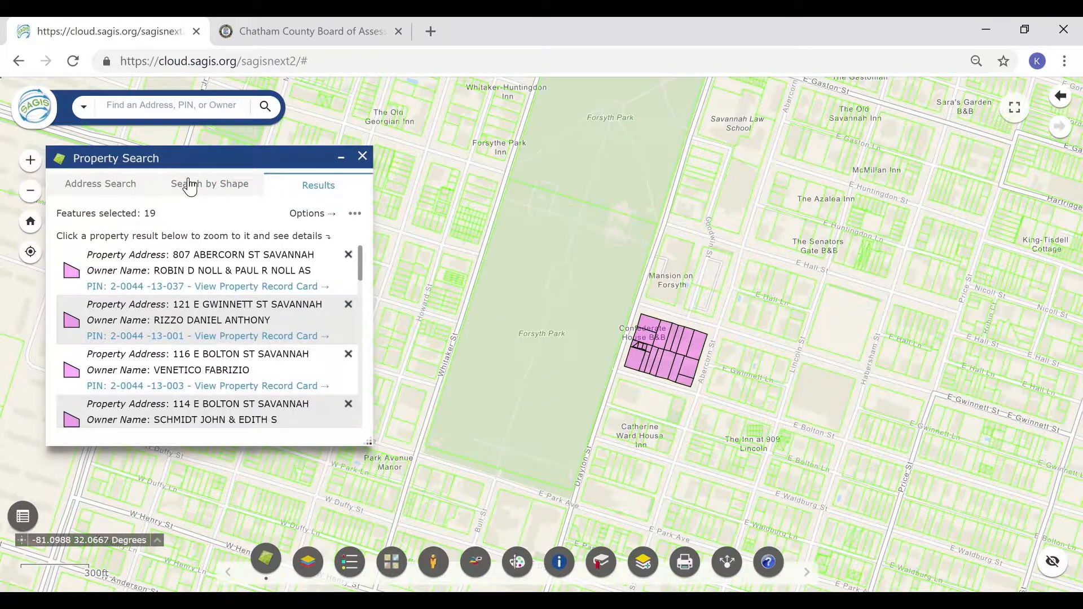
left_click(209, 184)
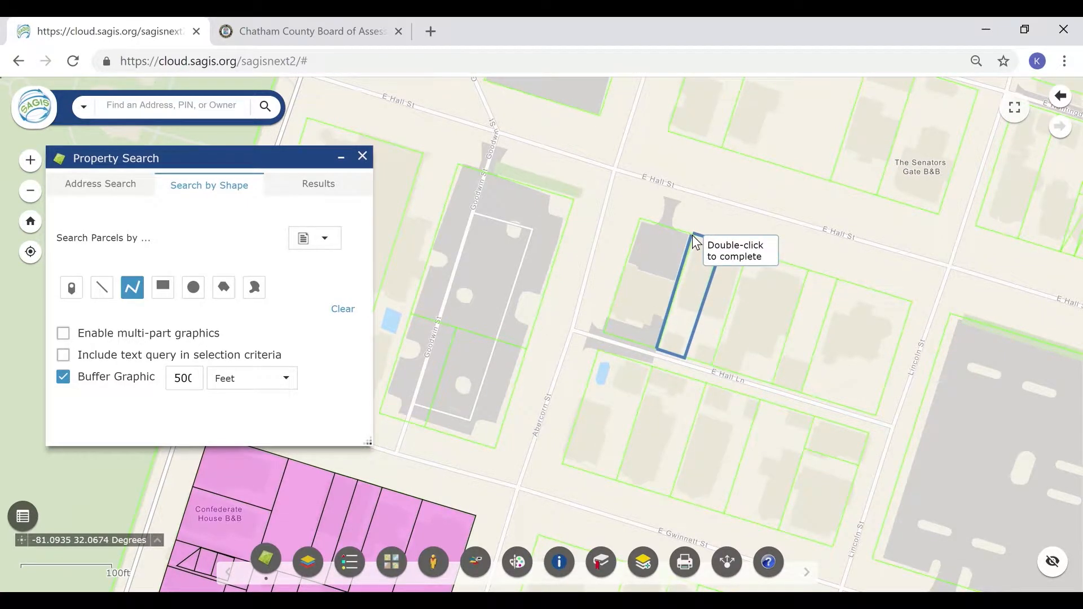
Finish a polyline near E Hall St with a 500-foot buffer, selecting 101 parcels
double_click(693, 241)
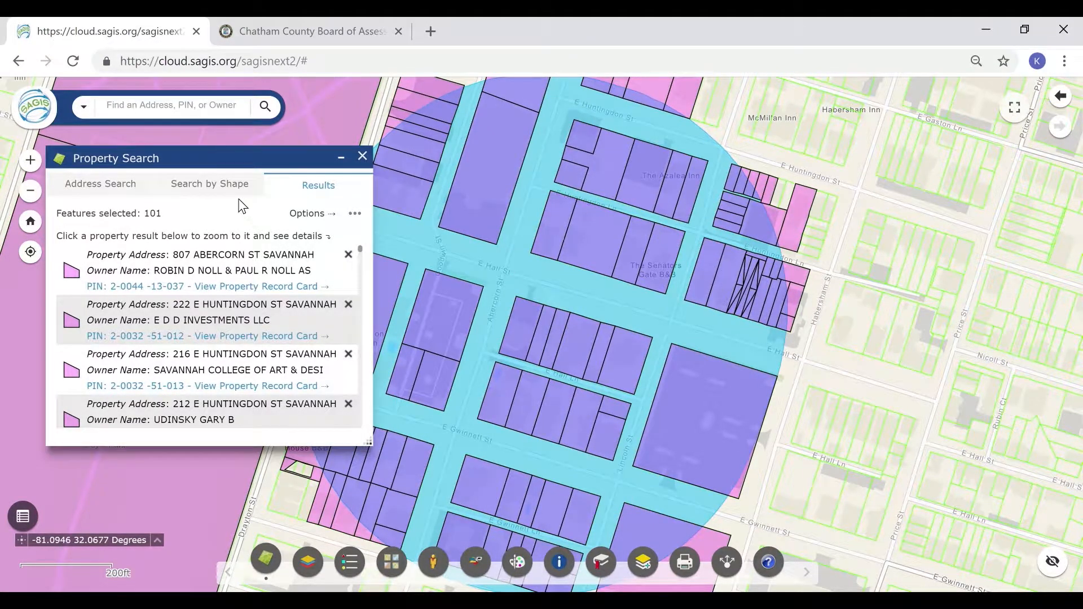
left_click(209, 183)
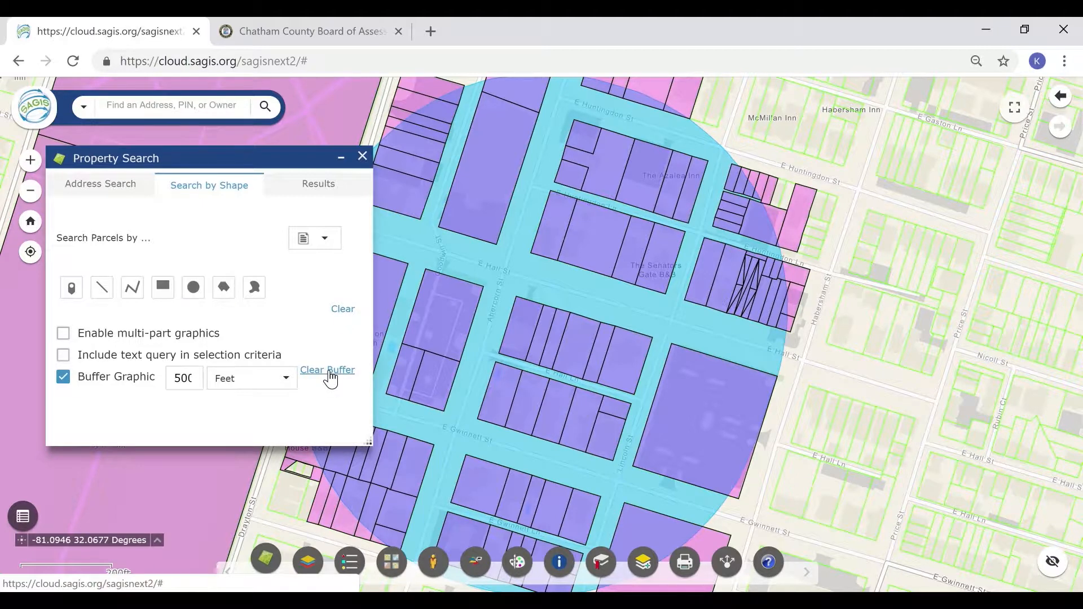
Clear the 500-foot buffer from the map and start a circle selection over parcels near E Hall Ln
left_click(327, 370)
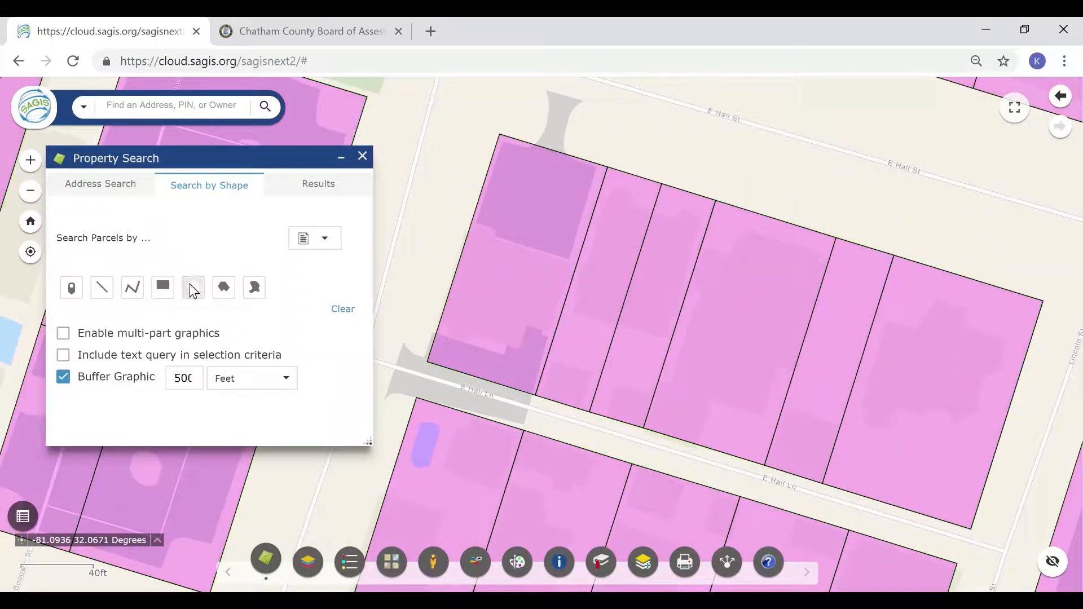
left_click(192, 287)
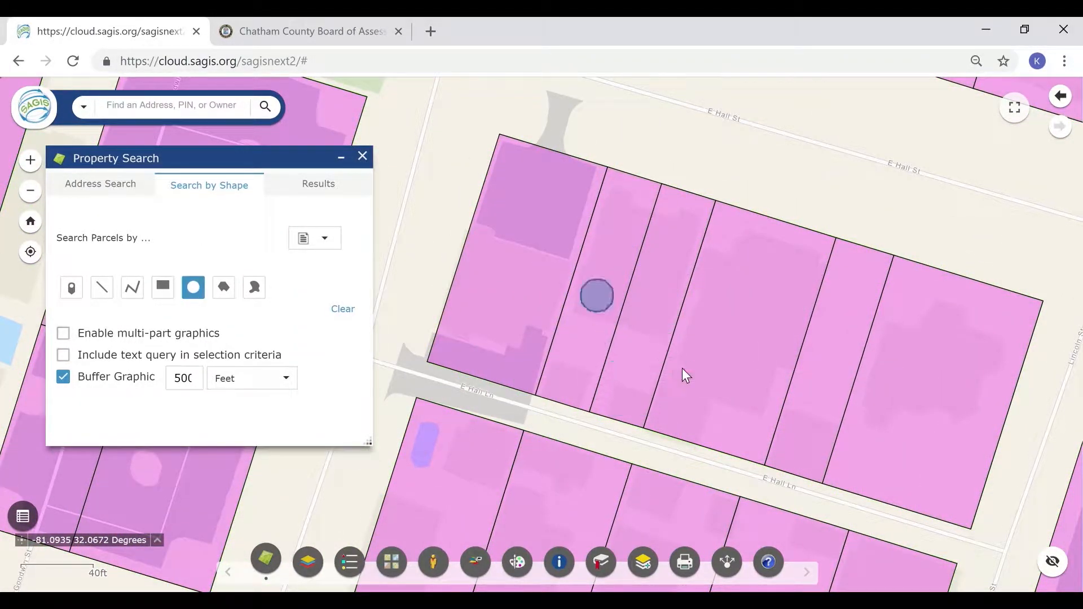